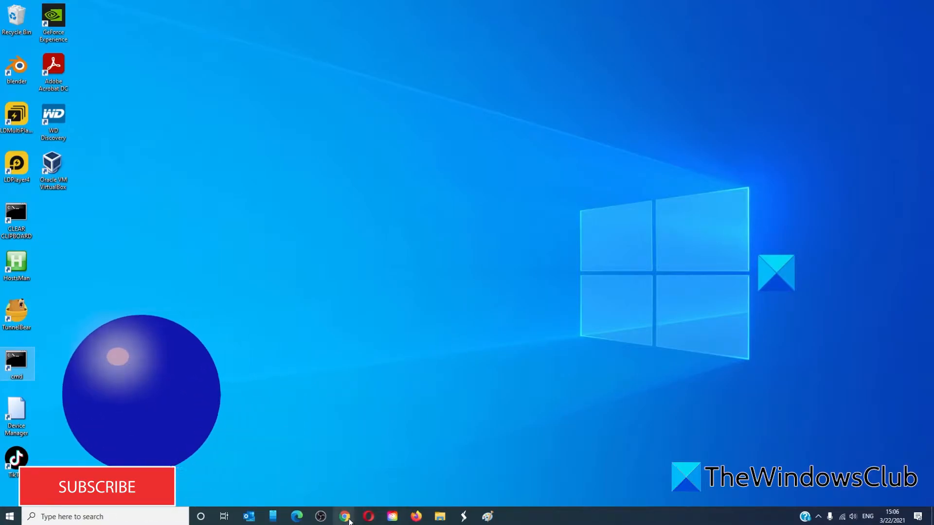
Step: Launch Chrome from the taskbar and show its three-dot main menu
click(344, 516)
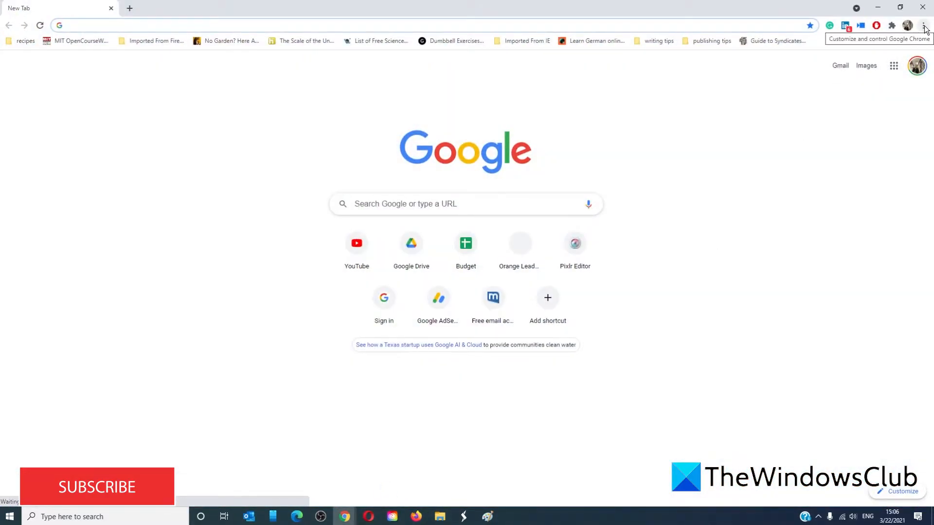
click(924, 25)
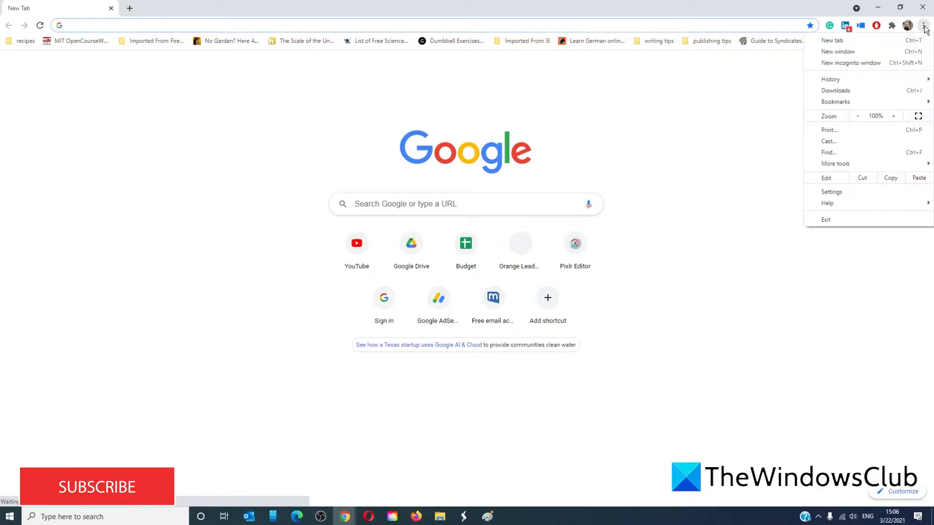
mouse_move(831, 192)
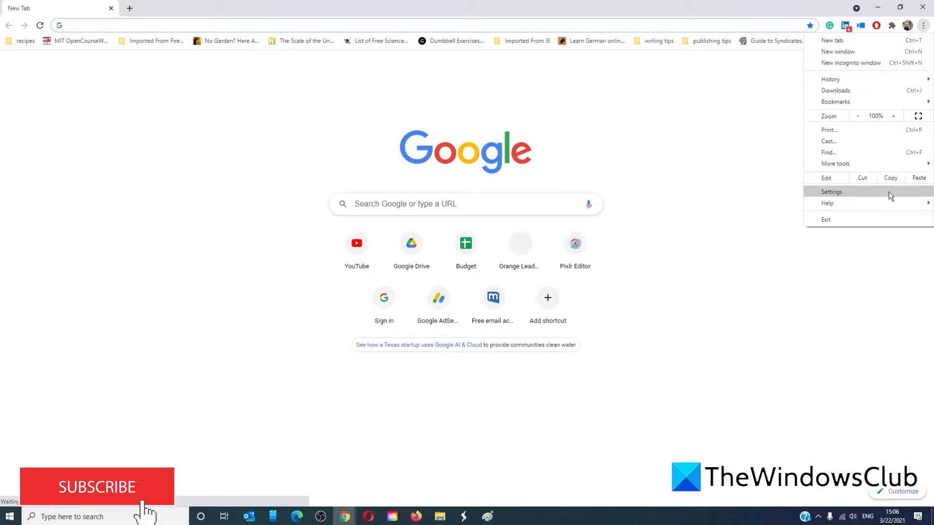
Step: Review Settings down to Reset and clean up, then close Chrome
click(831, 191)
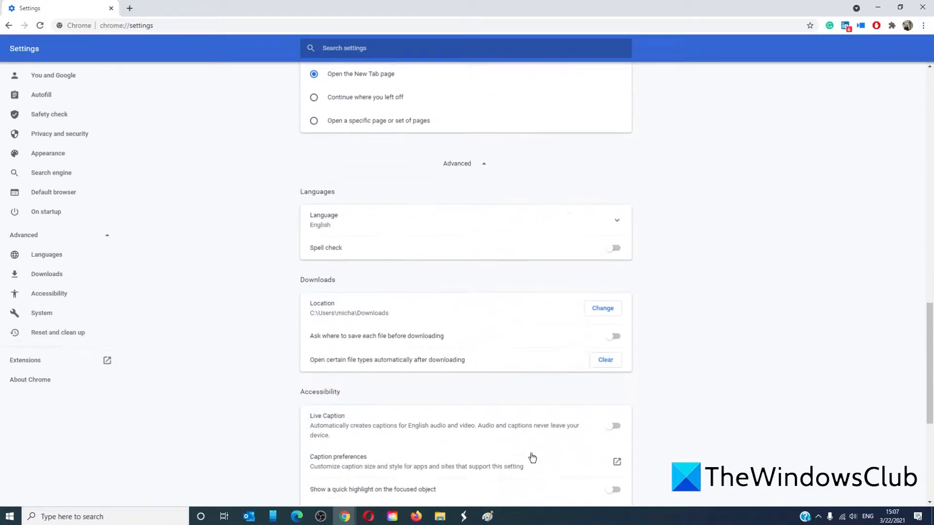
scroll(down, 3)
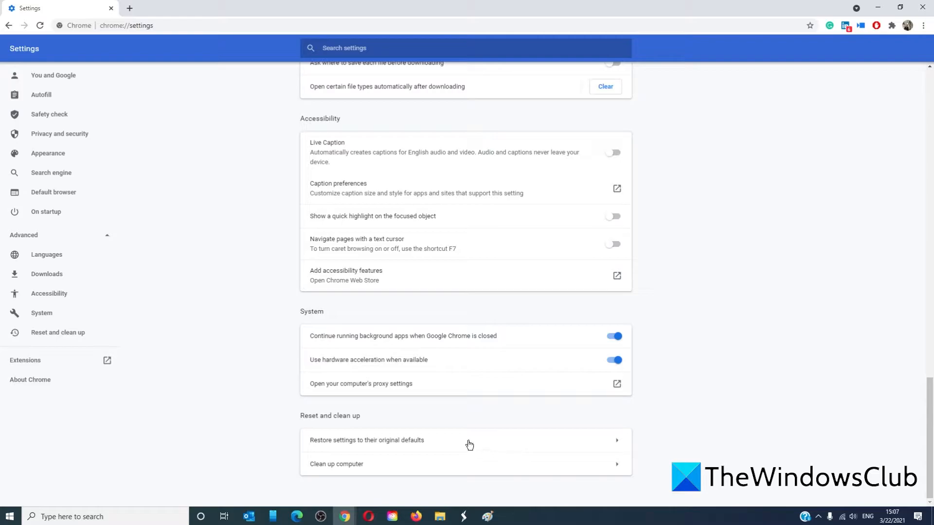
mouse_move(387, 426)
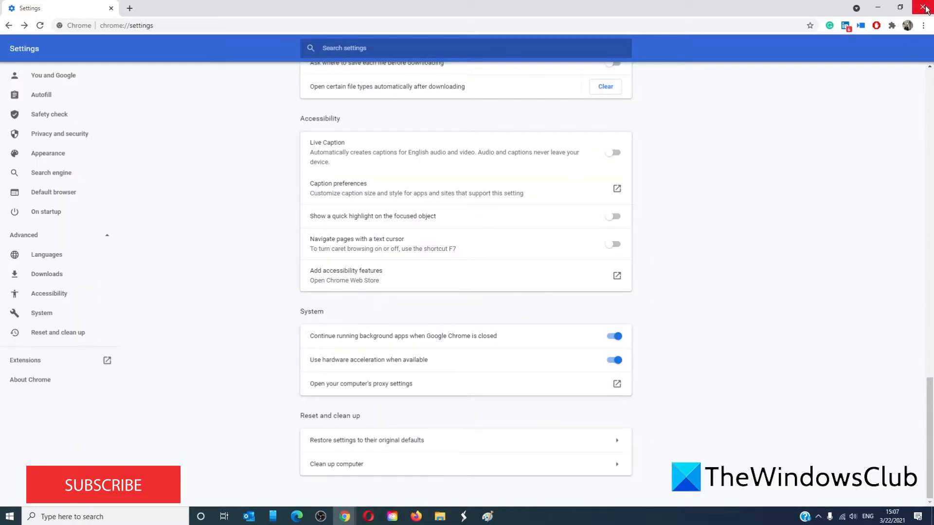
click(926, 10)
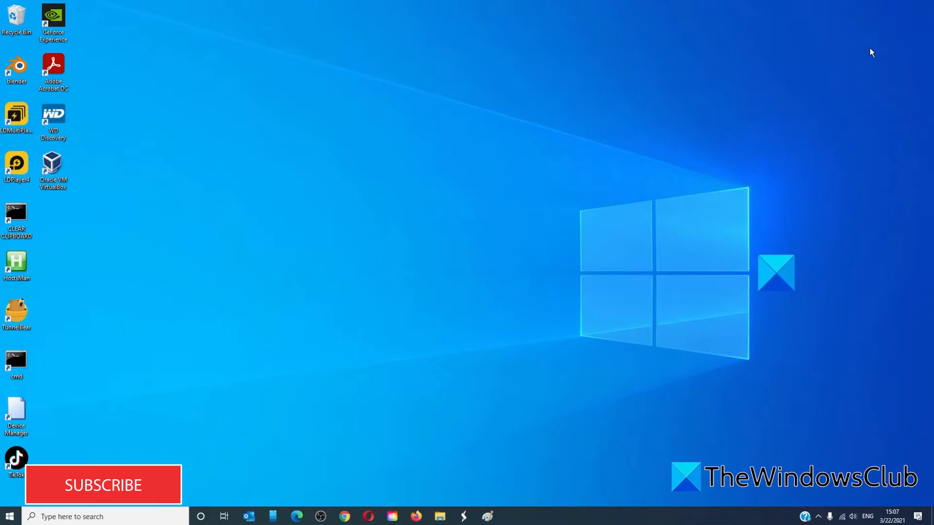
click(344, 516)
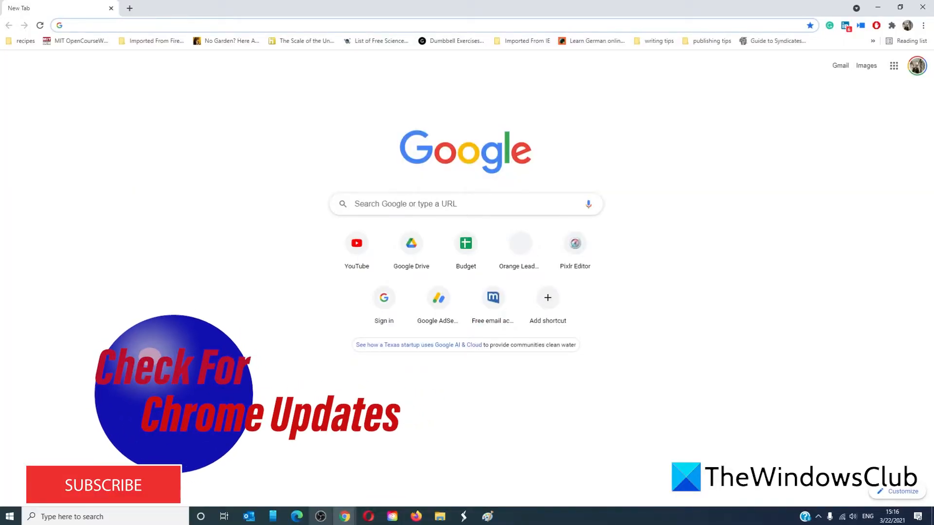
mouse_move(565, 383)
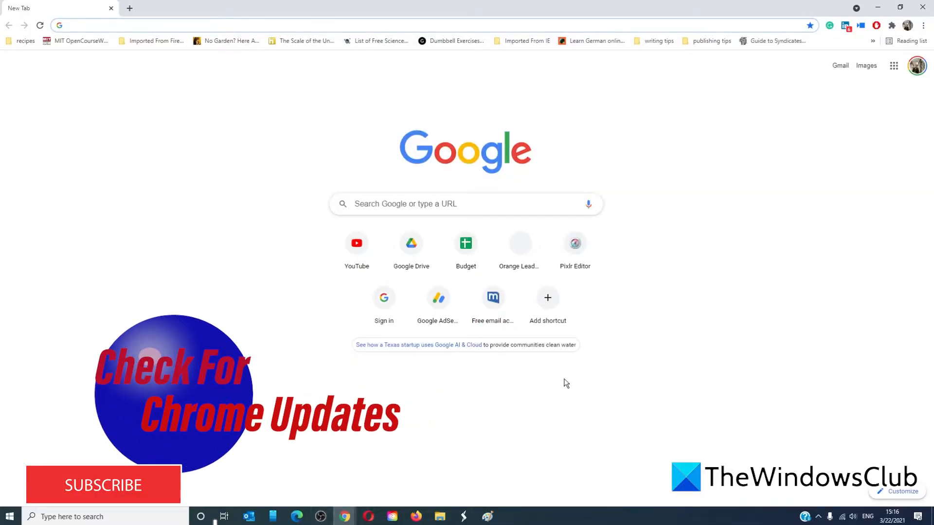
mouse_move(906, 40)
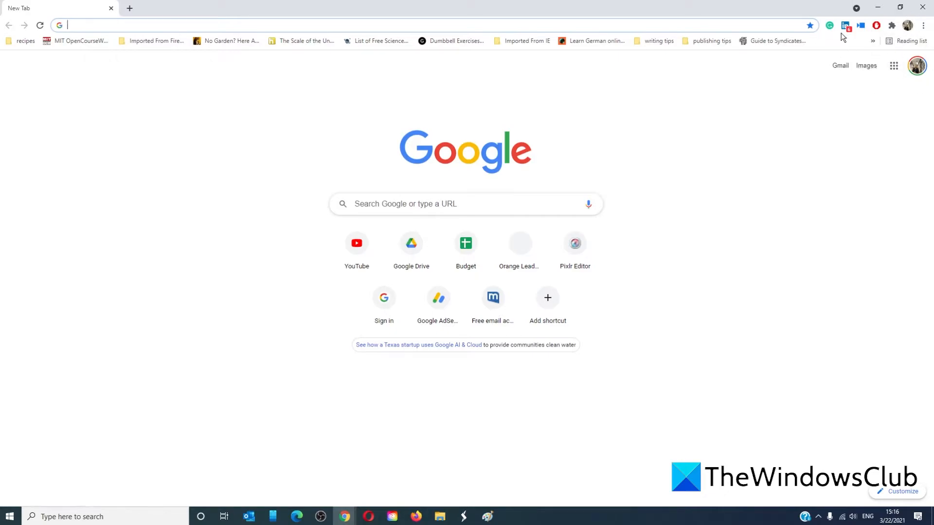
click(924, 26)
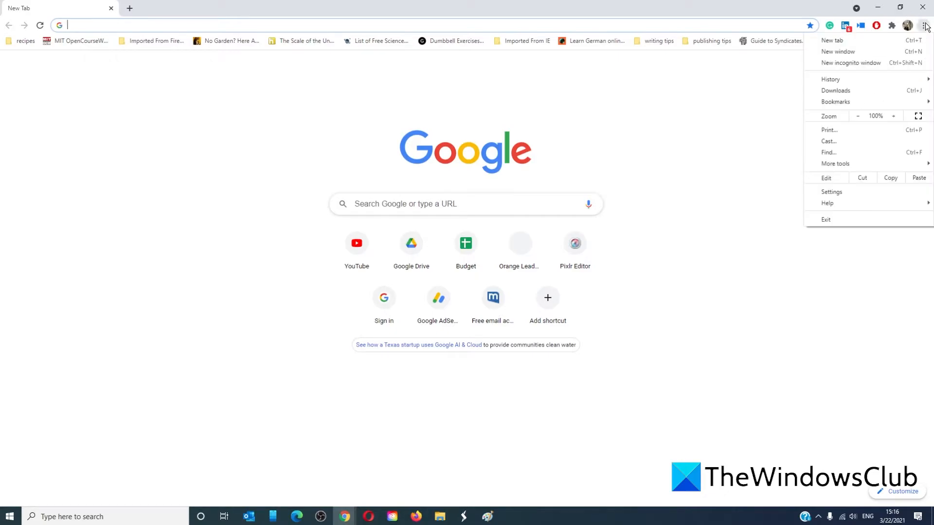
mouse_move(832, 40)
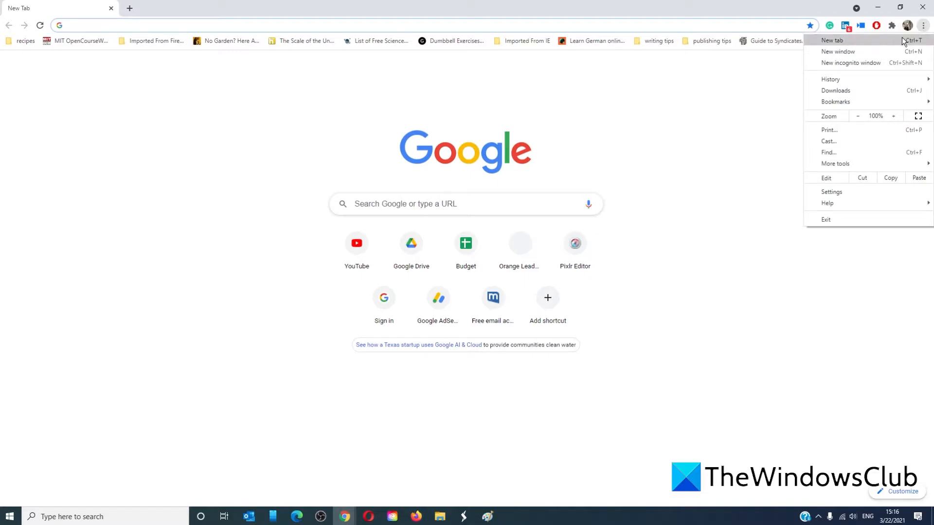
mouse_move(726, 175)
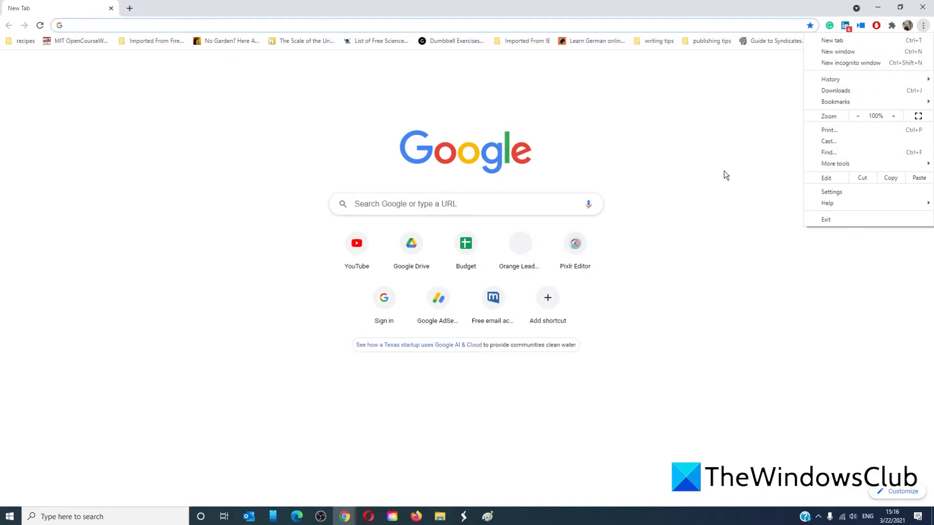
mouse_move(852, 63)
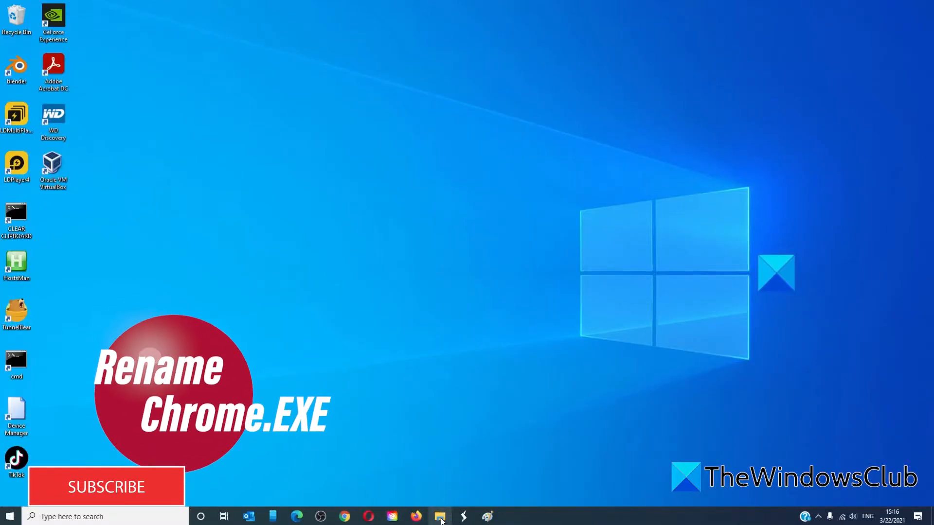
Step: Browse File Explorer to C:\Program Files\Google\Chrome\Application
click(439, 517)
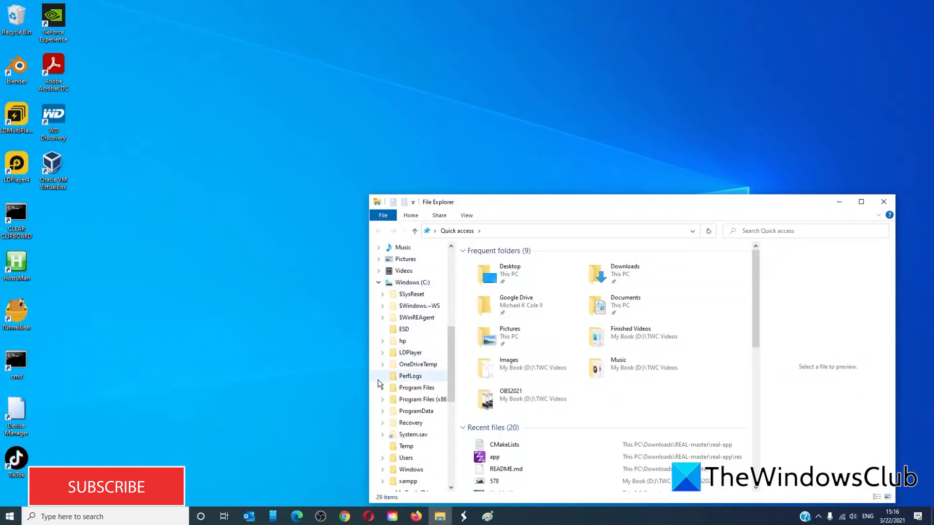
click(382, 388)
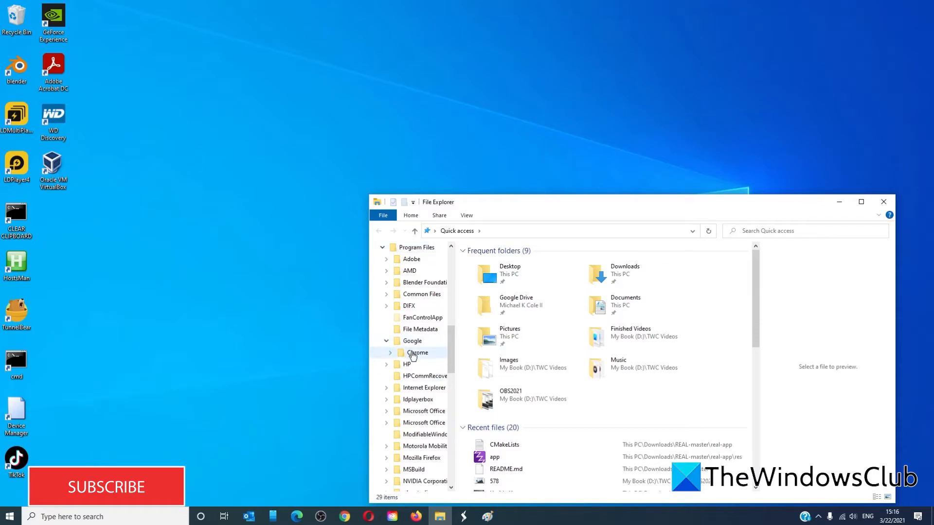
click(417, 352)
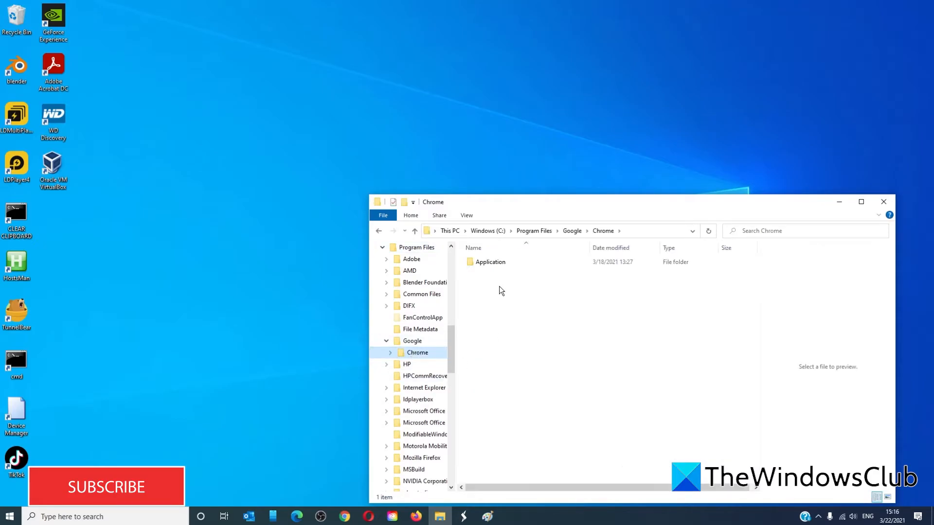
double_click(490, 261)
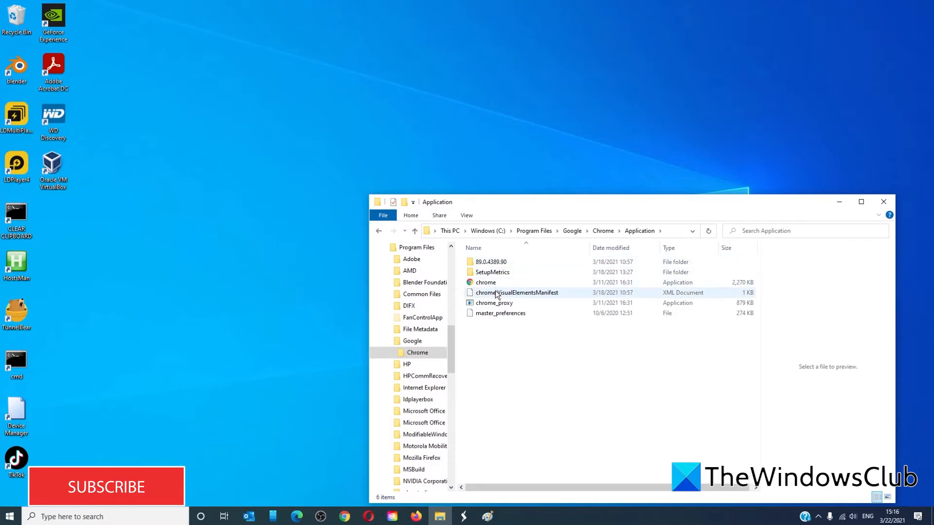
Step: Select the chrome application file, then return to the Chrome.exe Bad Image article
click(486, 283)
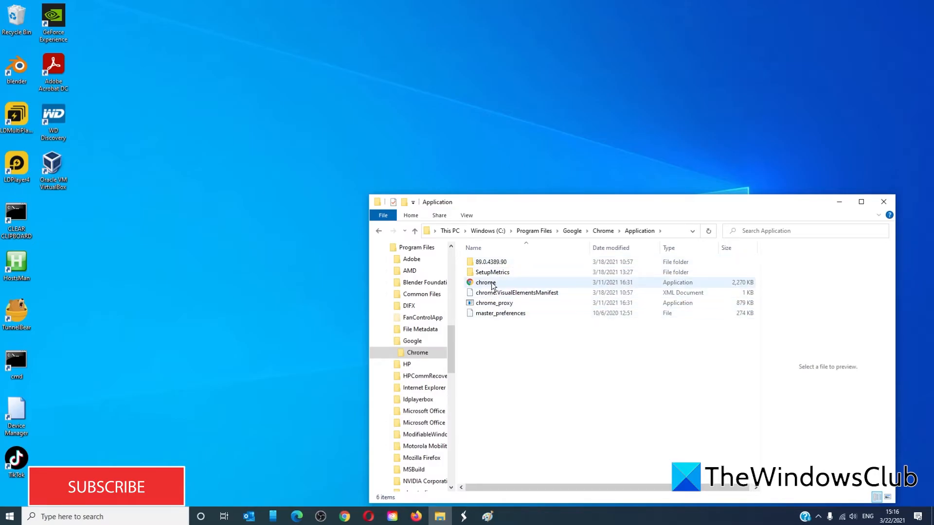
click(501, 312)
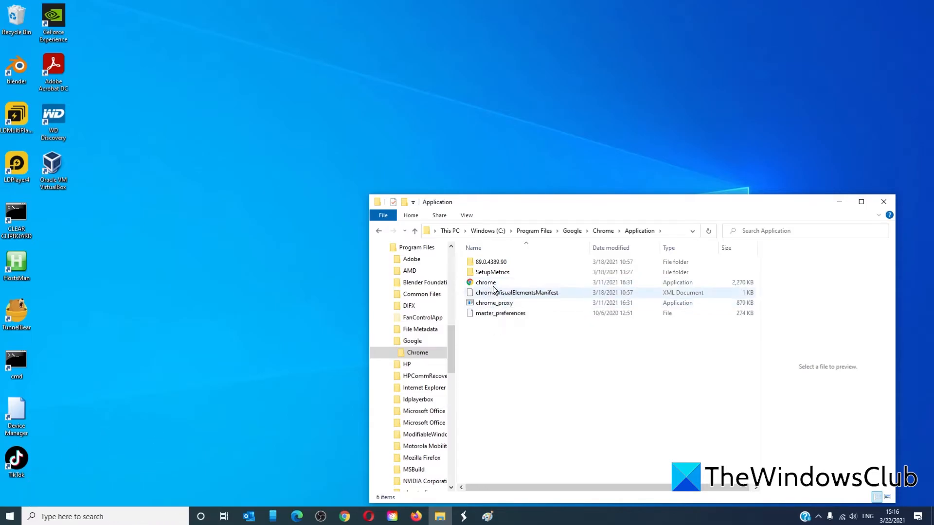
click(485, 282)
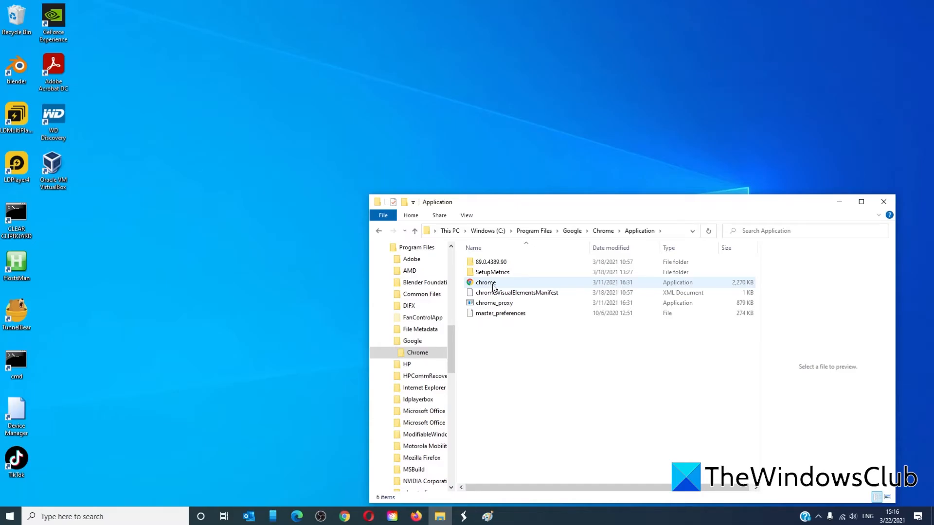
click(883, 202)
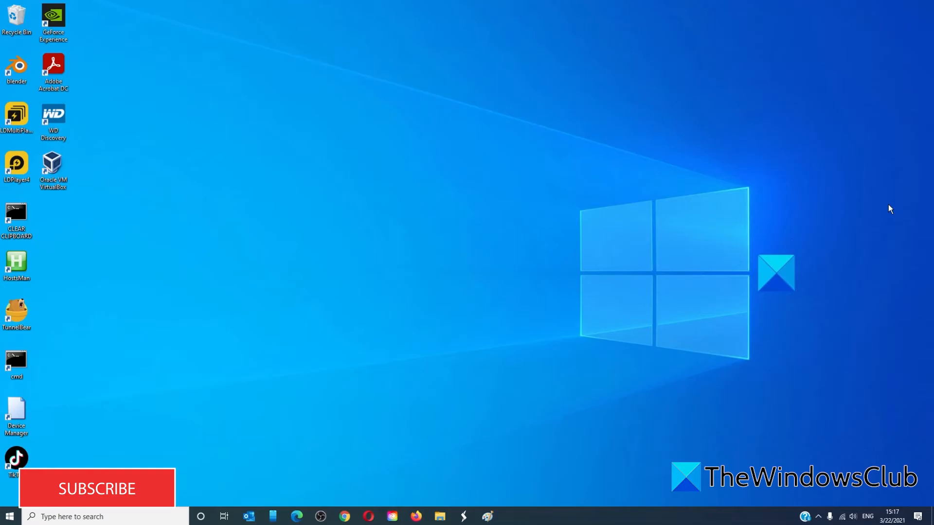
click(297, 517)
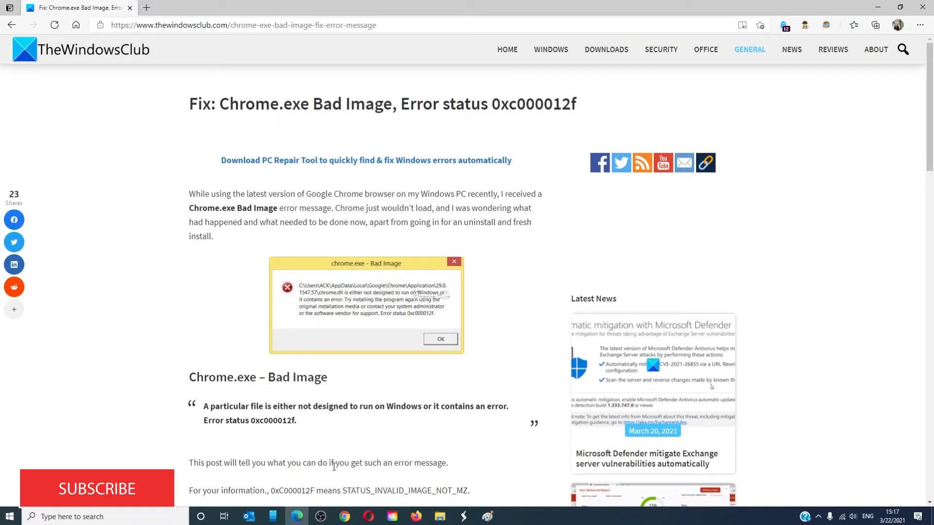